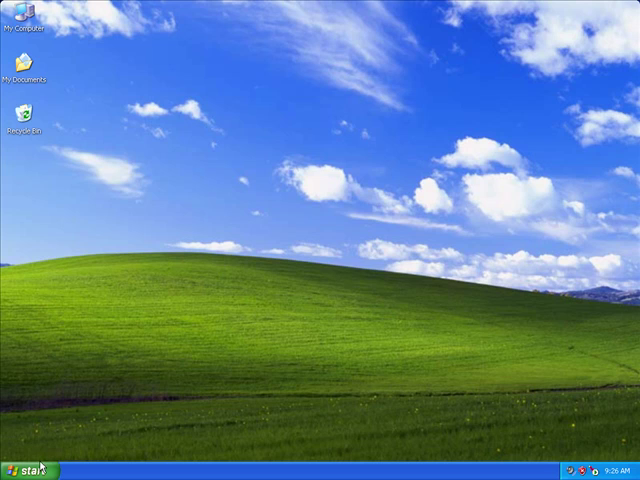
mouse_move(30, 464)
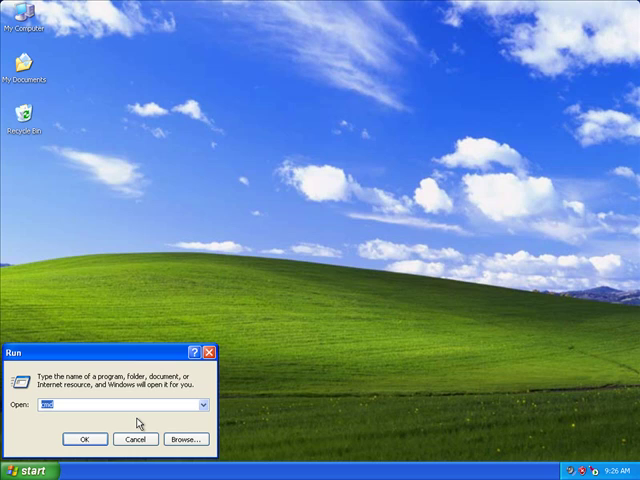
Run ipconfig in Command Prompt to reveal the IP address and default gateway 192.168.1.1
click(84, 440)
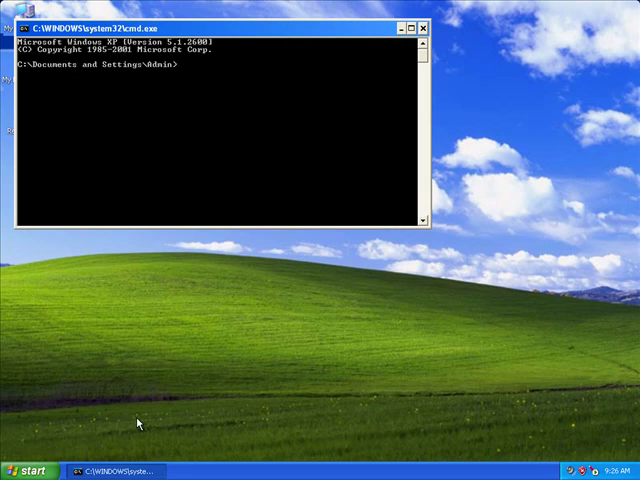
text(ipconfig)
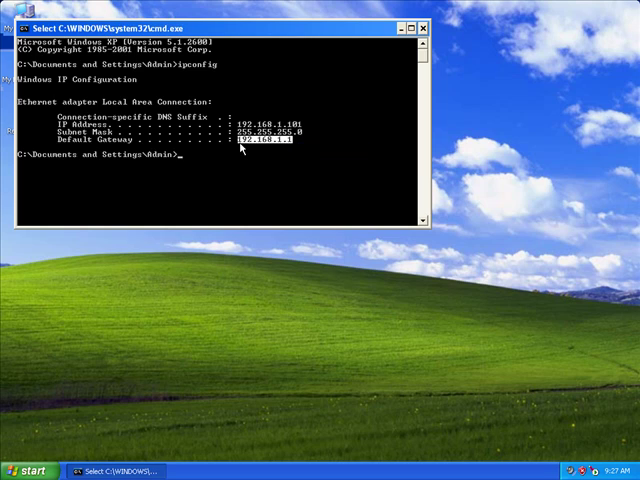
click(28, 466)
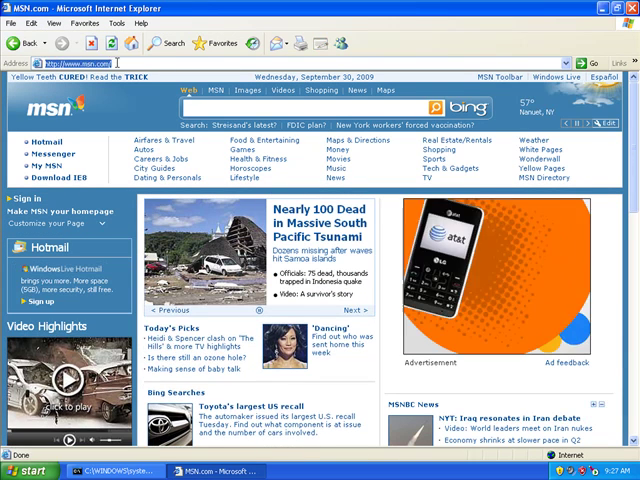
Load 192.168.1.1 in the browser, returning a 401 Unauthorized page
text(192.168.1.1)
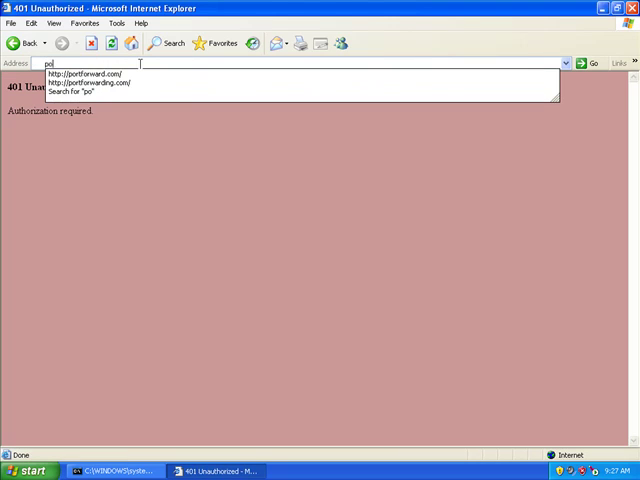
Go to portforward.com and browse the router list down to Linksys WRT54G
click(84, 72)
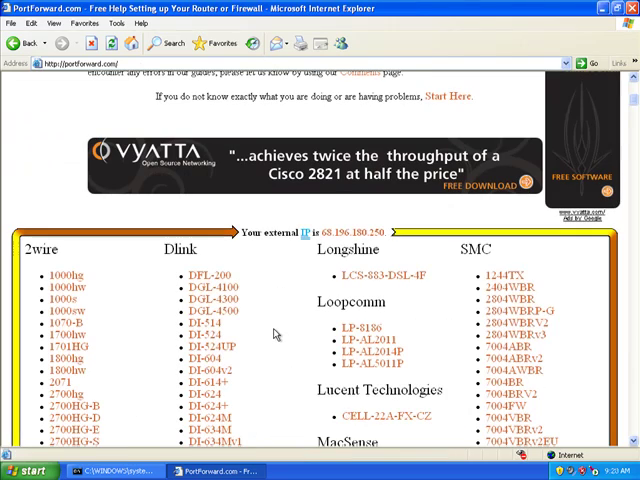
scroll(down, 3)
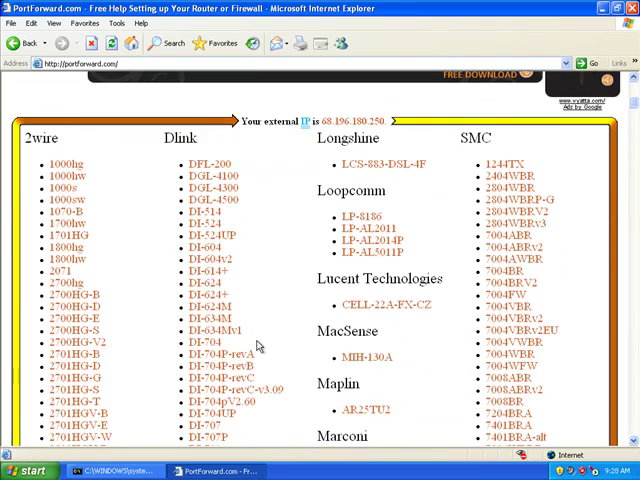
scroll(down, 3)
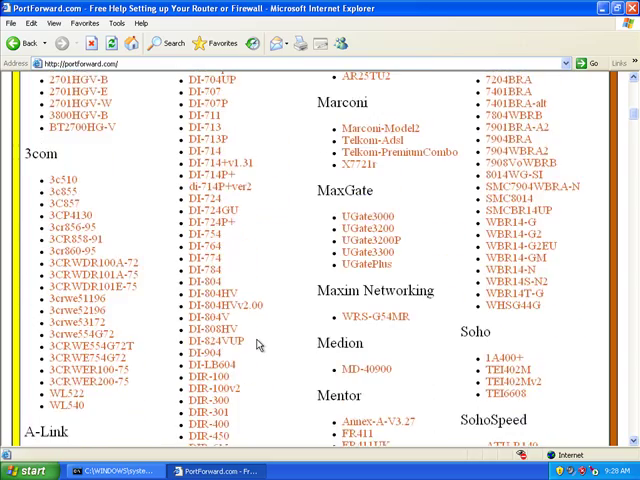
scroll(down, 3)
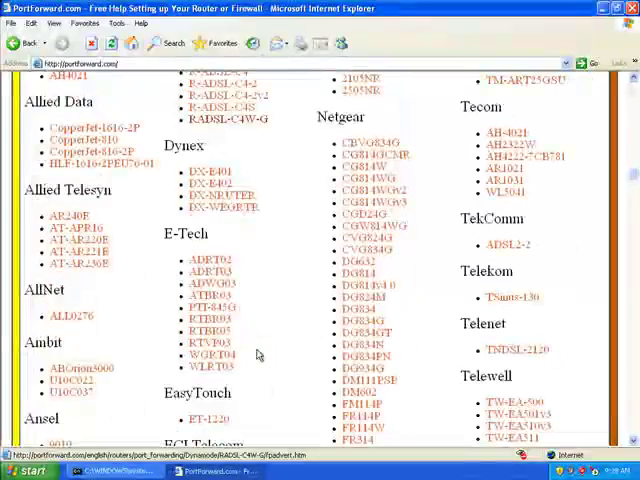
scroll(down, 3)
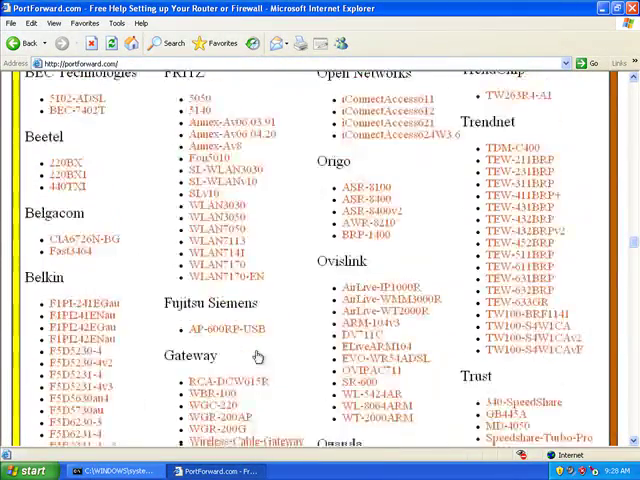
scroll(down, 3)
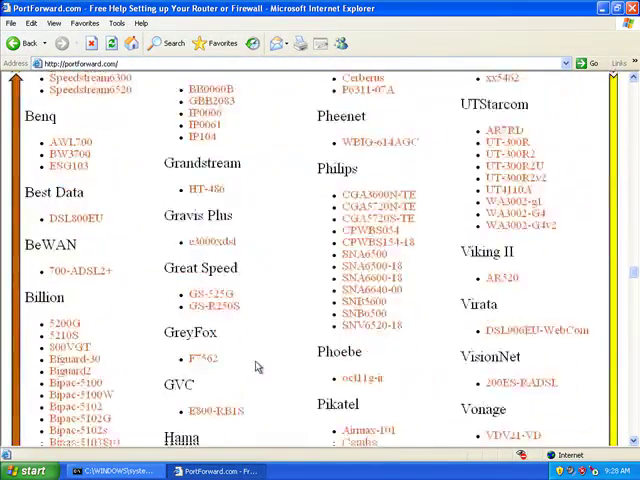
scroll(down, 3)
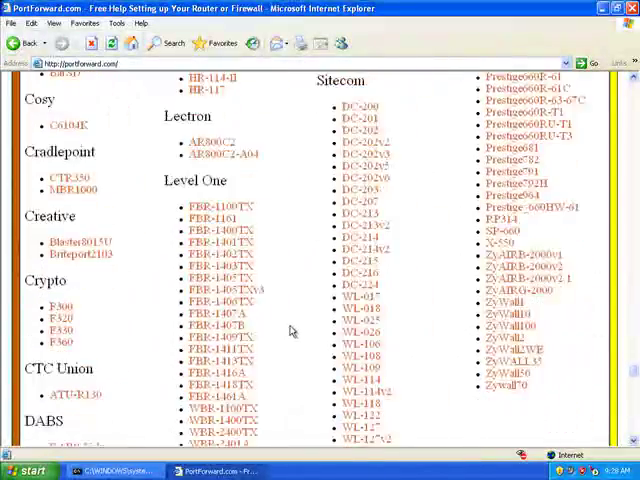
scroll(down, 3)
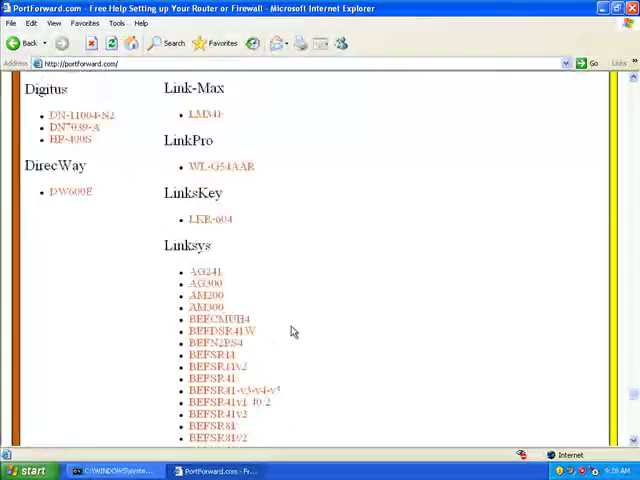
scroll(down, 3)
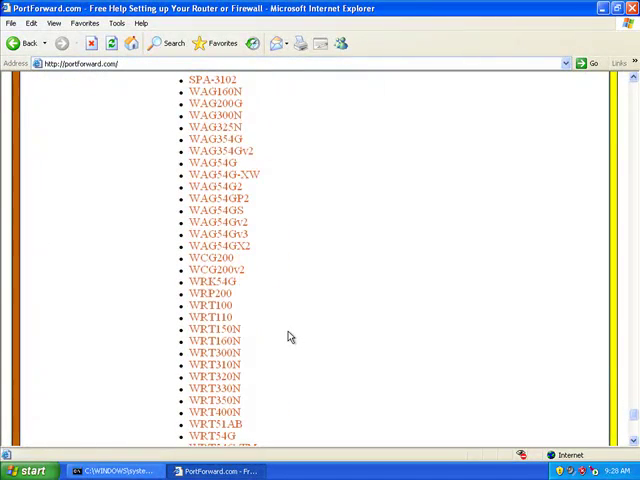
scroll(down, 3)
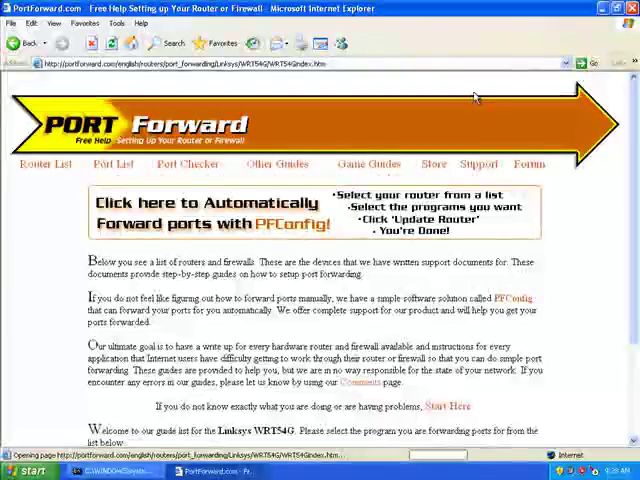
Open the PlayNow guide and reach the login screenshots with blank username and admin password
scroll(down, 3)
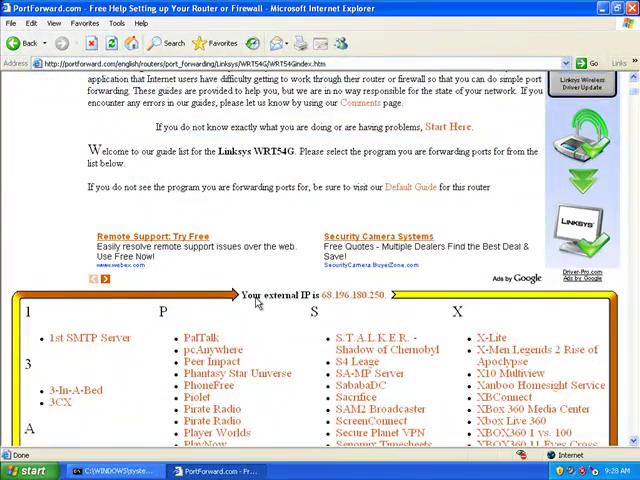
scroll(down, 3)
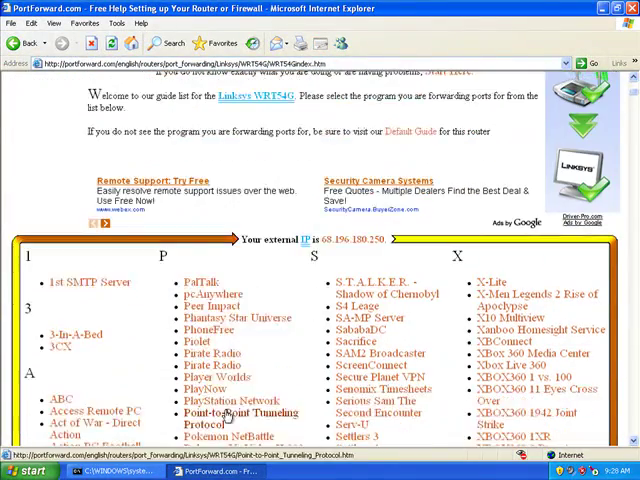
click(200, 388)
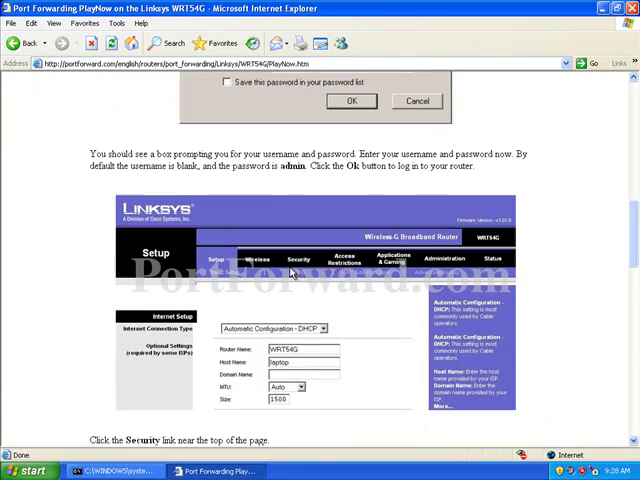
scroll(down, 3)
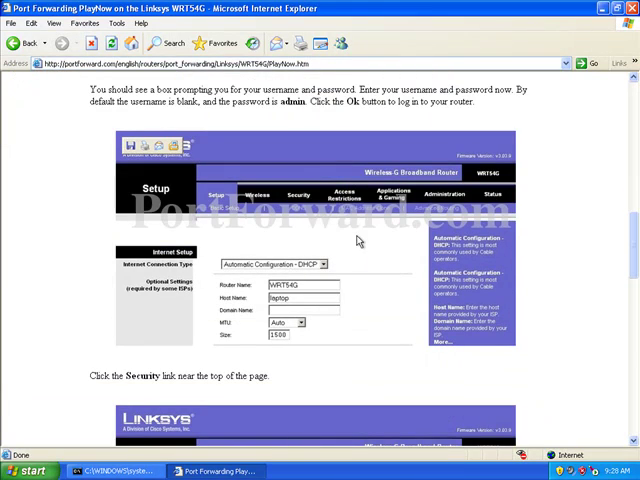